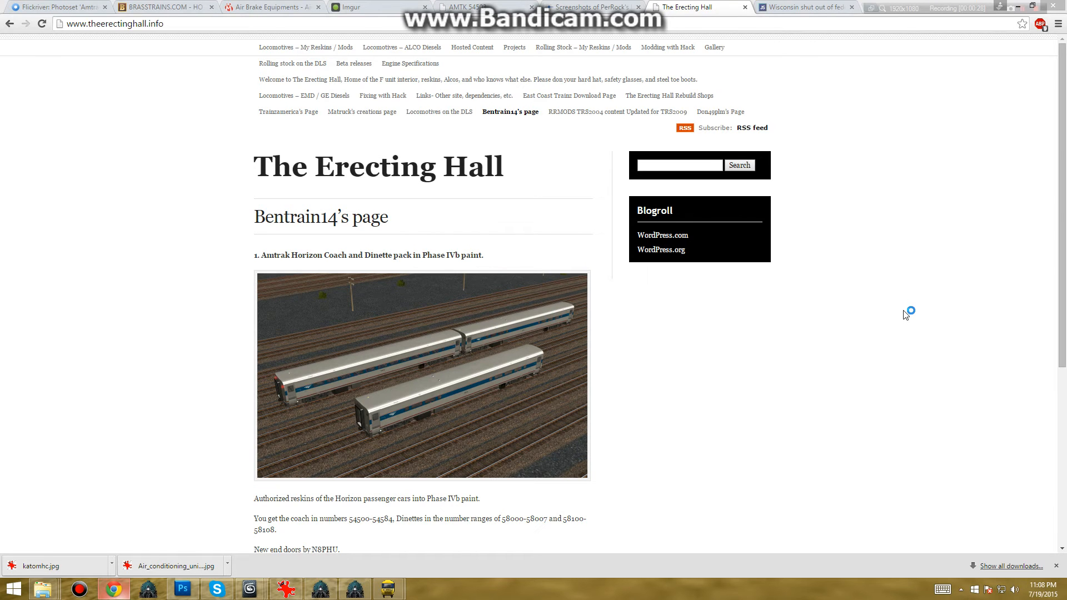
{"action": "mouse_move", "coordinate": [905, 315]}
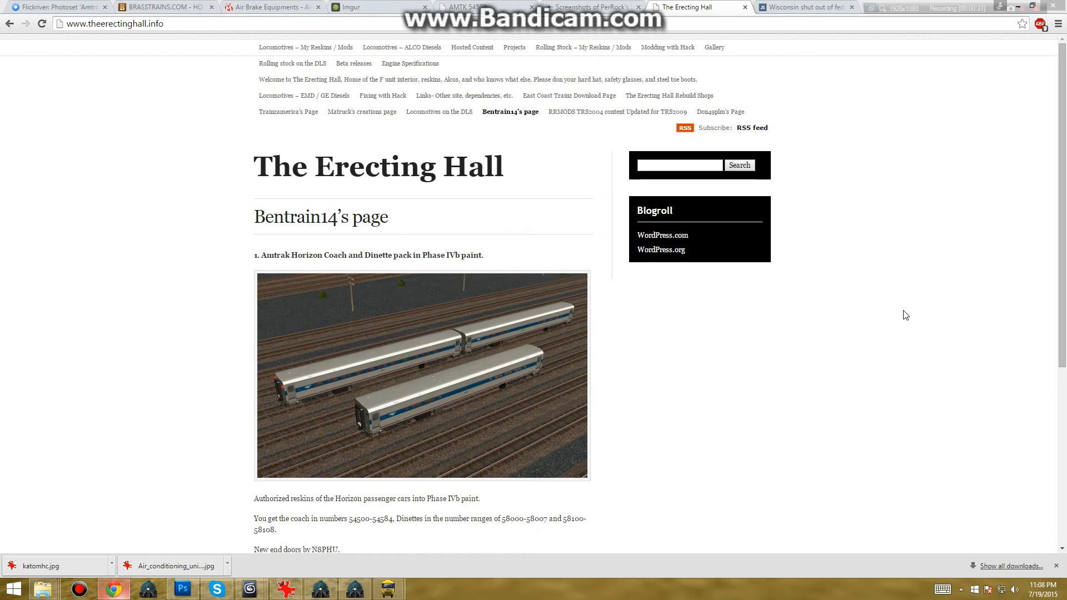